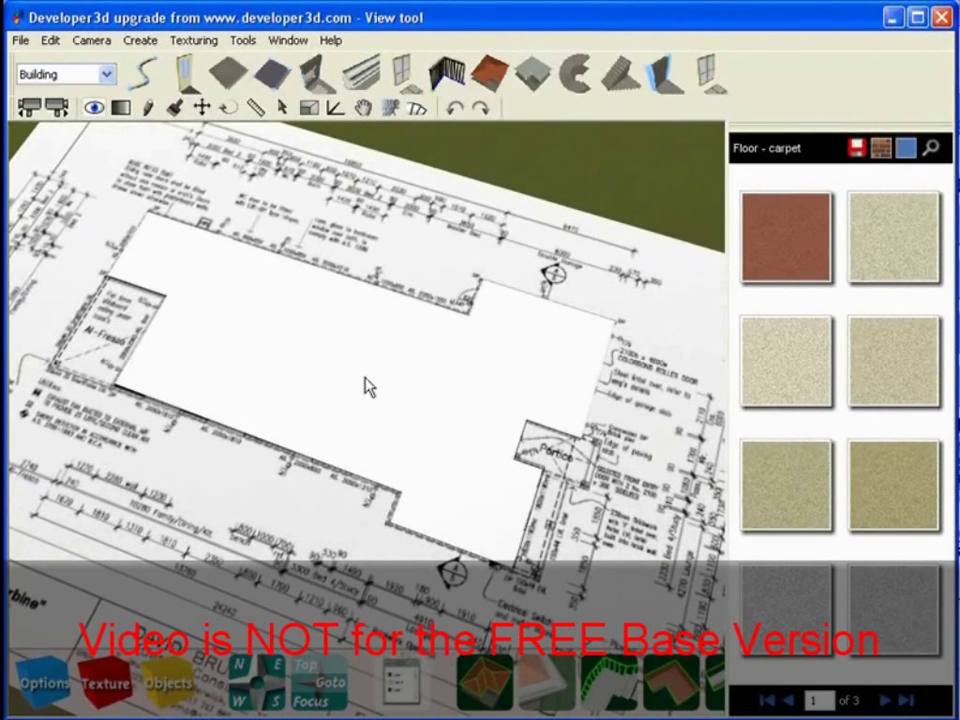
mouse_move(720, 684)
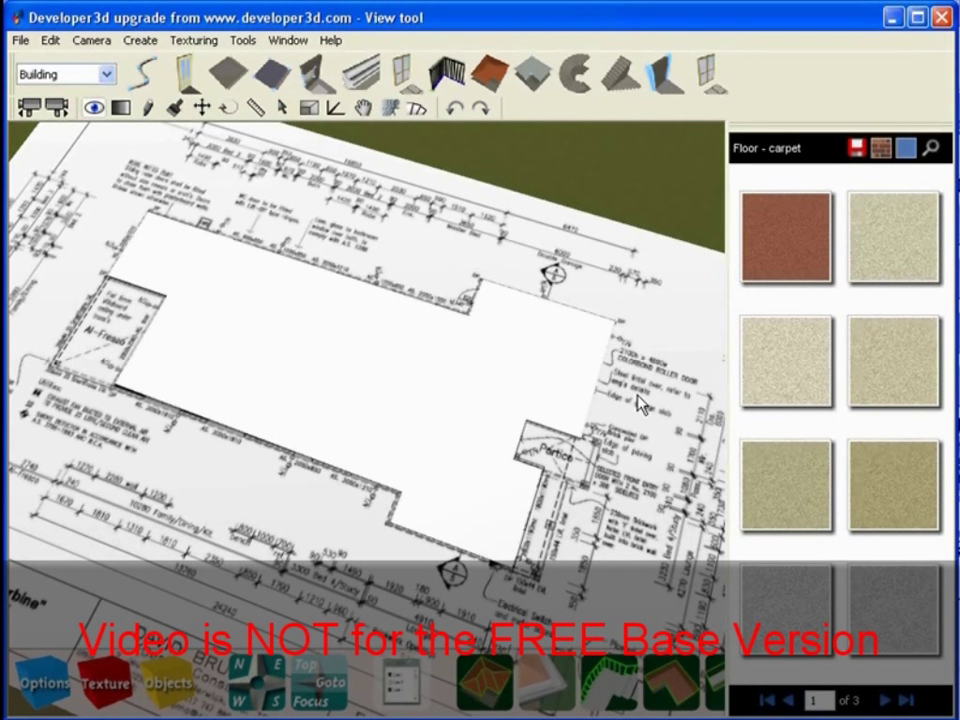
mouse_move(424, 224)
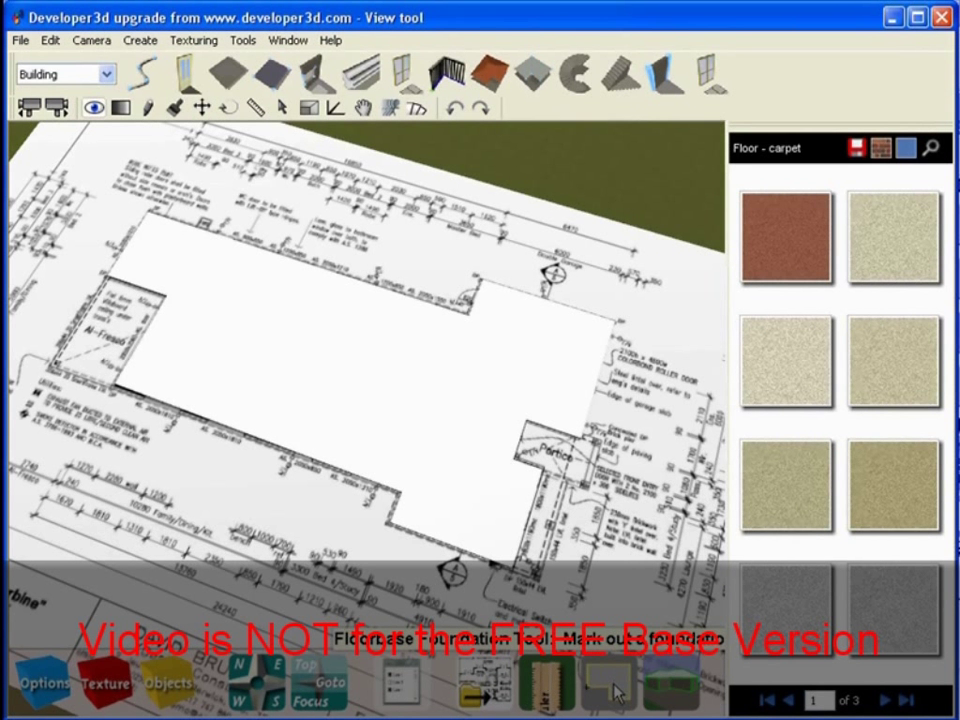
mouse_move(462, 446)
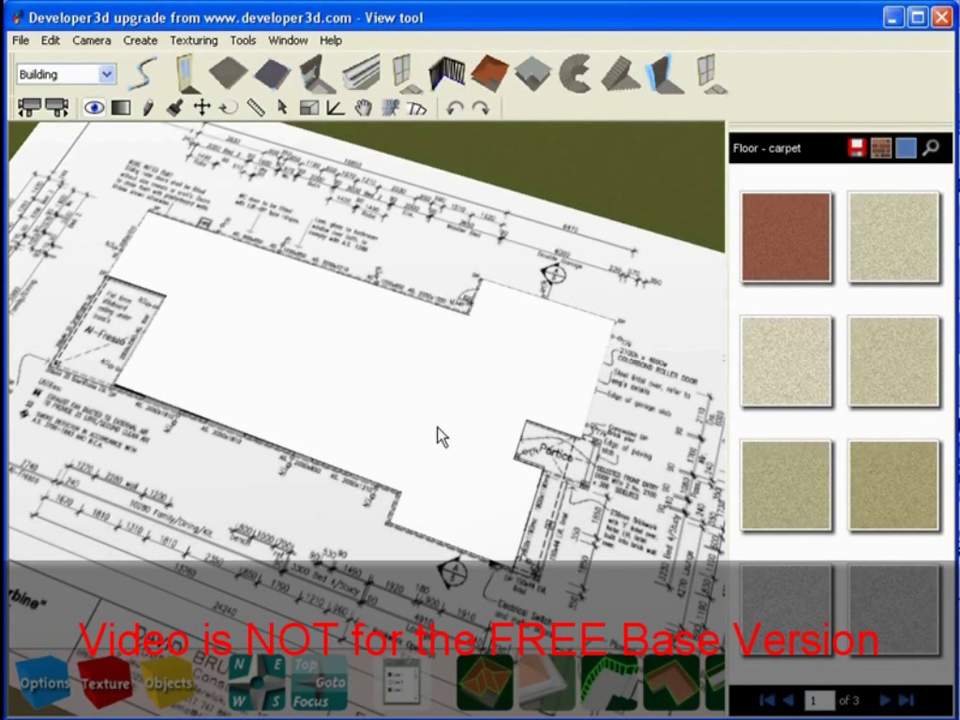
mouse_move(540, 424)
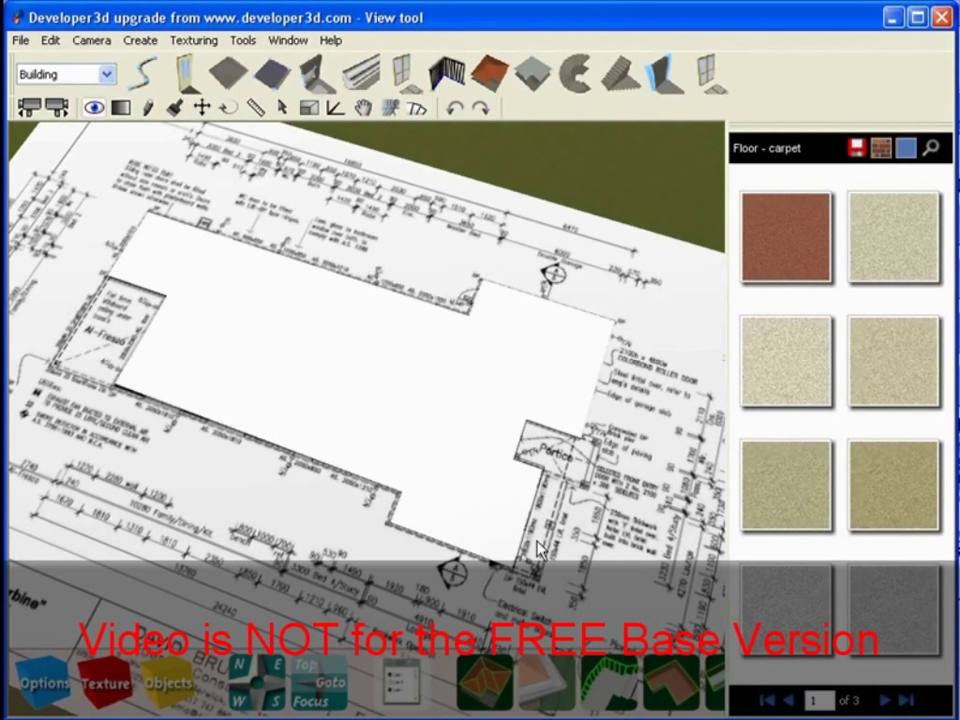
mouse_move(668, 404)
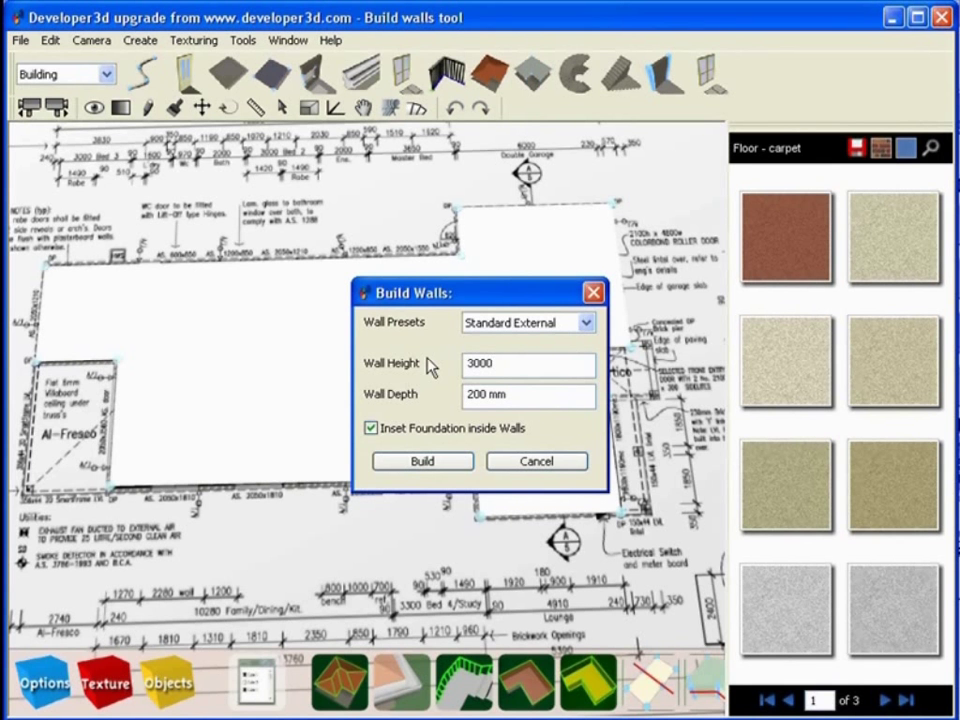
- Build Standard External walls 2400 high and 200 mm deep around the foundation
left_click(588, 322)
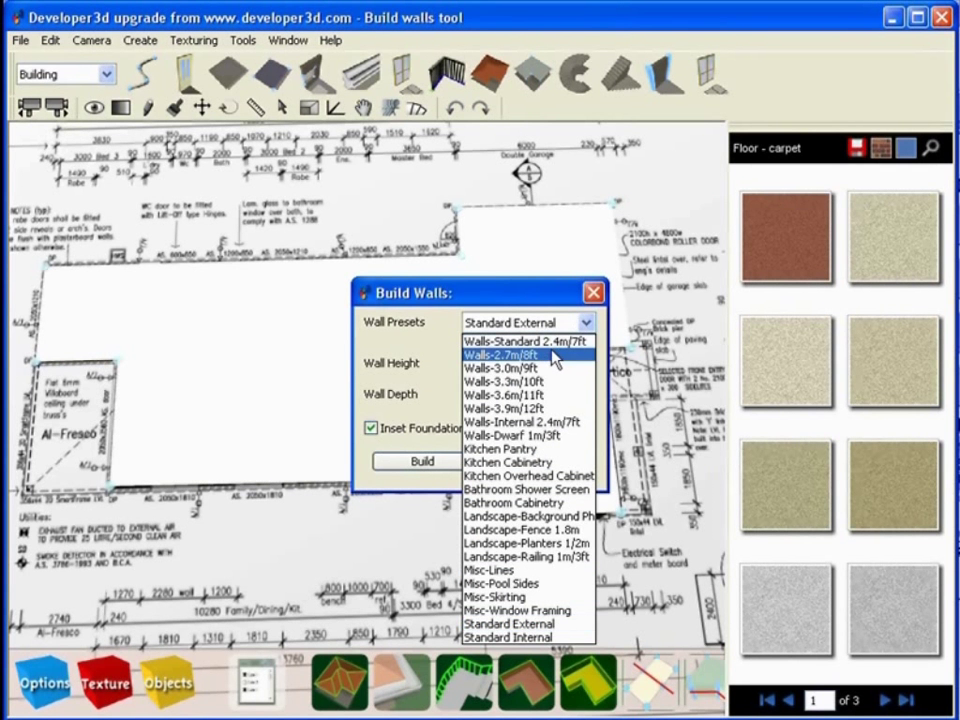
mouse_move(528, 464)
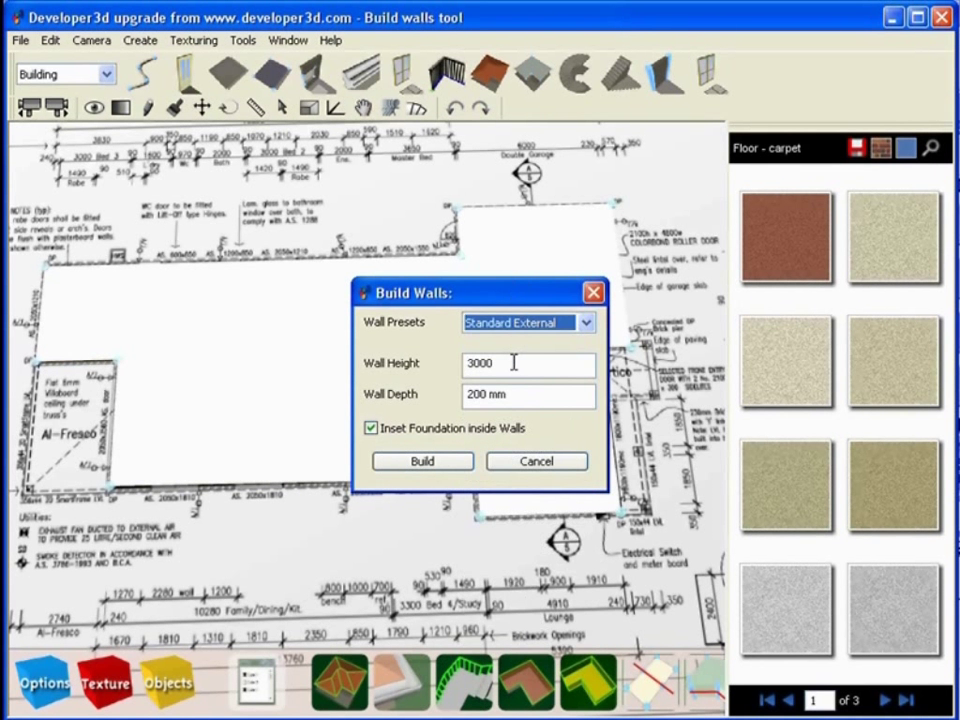
type("2400")
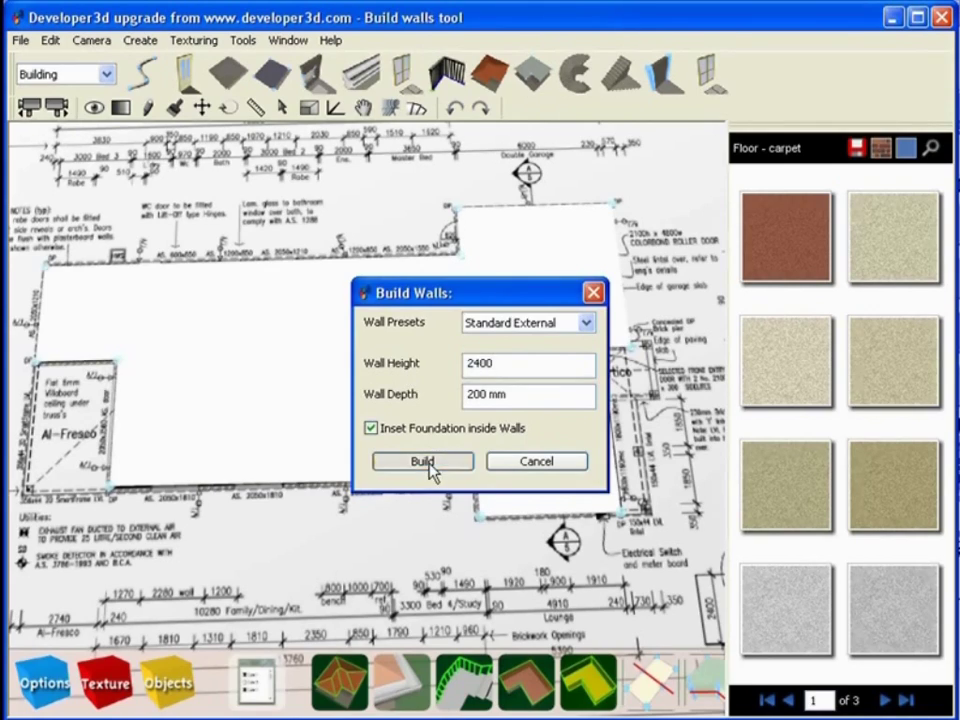
left_click(420, 460)
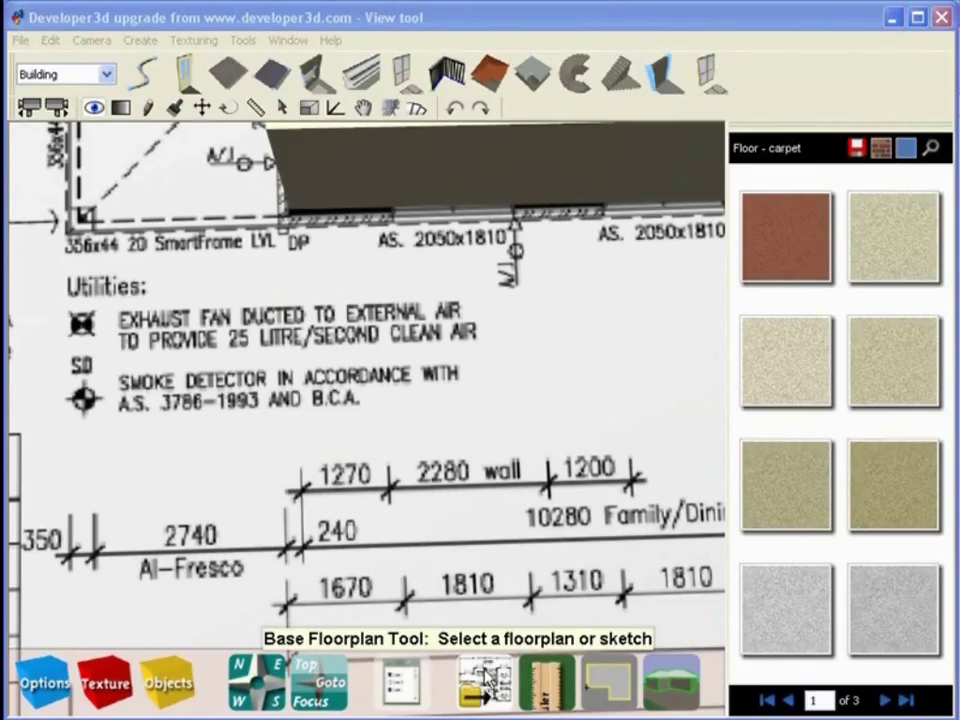
mouse_move(544, 680)
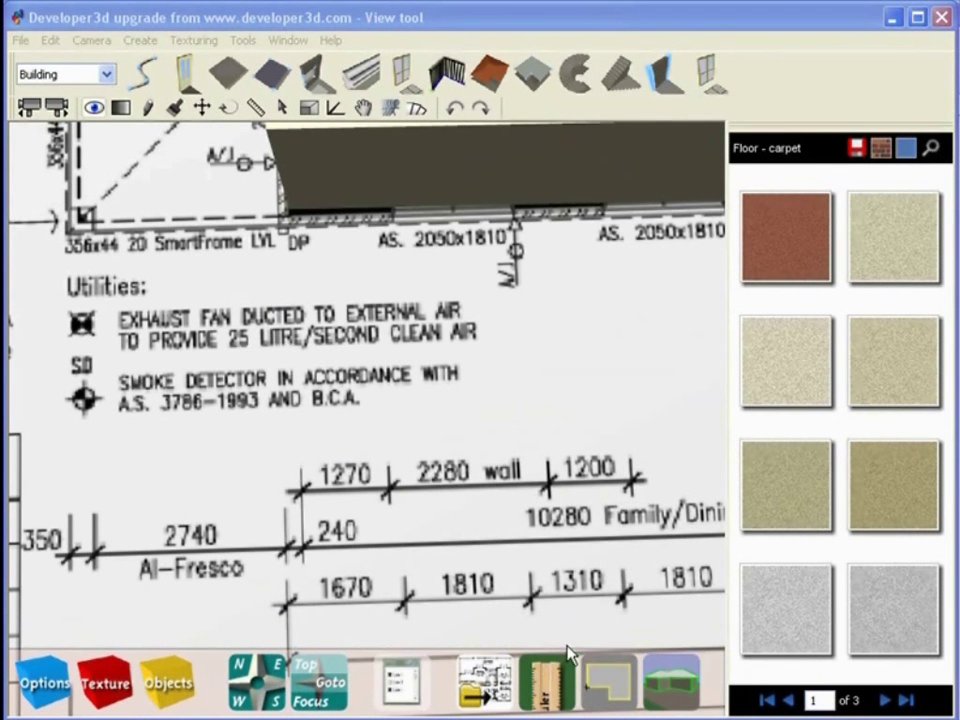
mouse_move(604, 684)
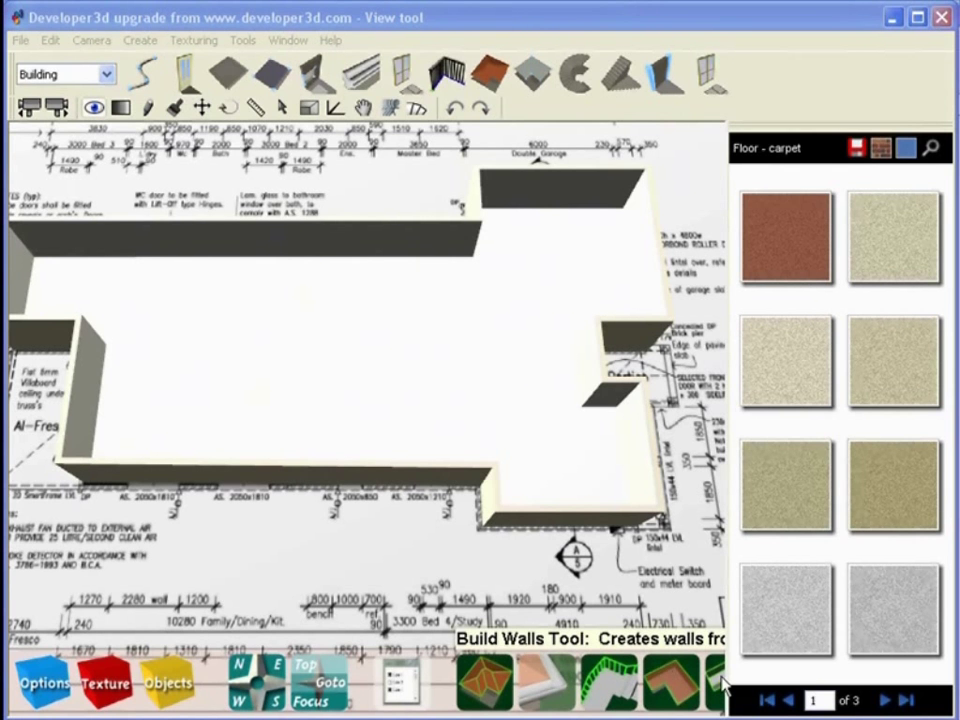
mouse_move(268, 420)
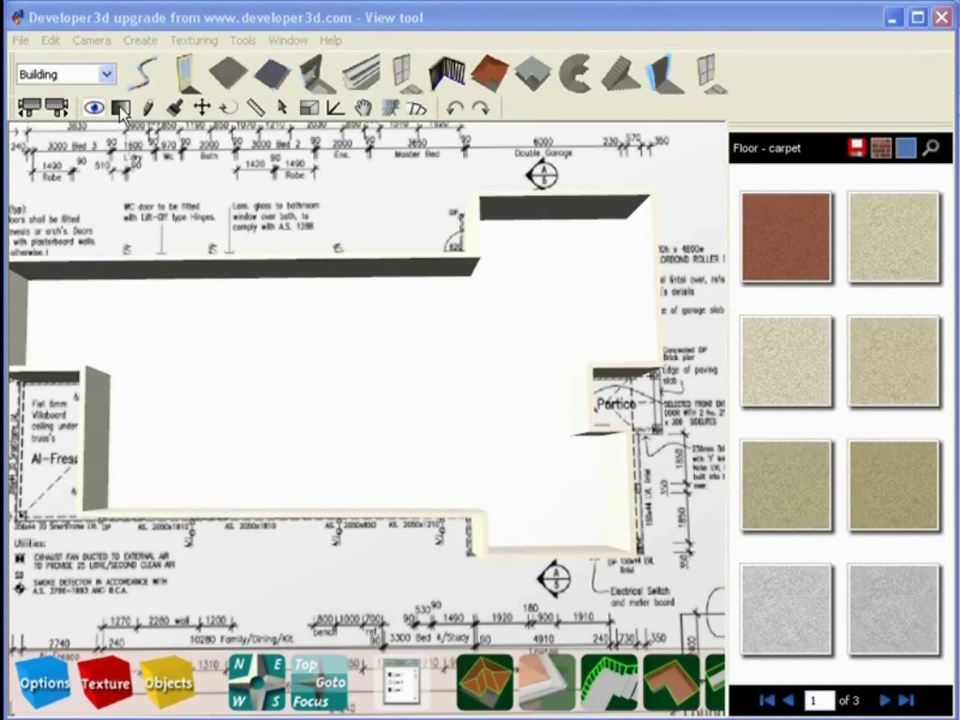
mouse_move(122, 108)
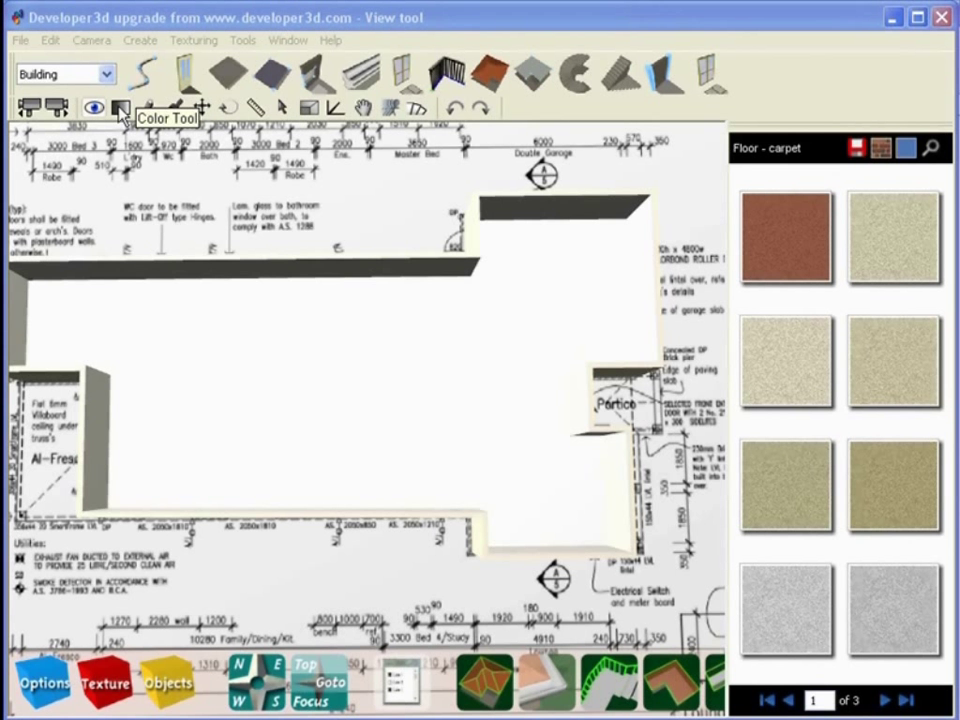
- Recolour the foundation floor with the Color tool, trying blue, green, pink and other colours
left_click(120, 108)
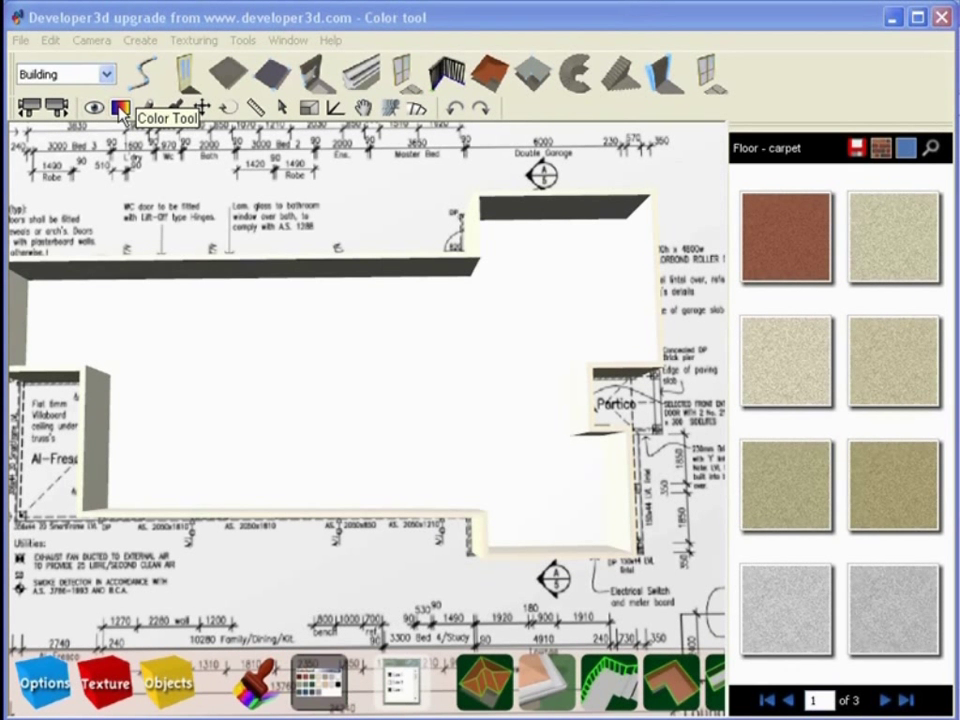
mouse_move(140, 130)
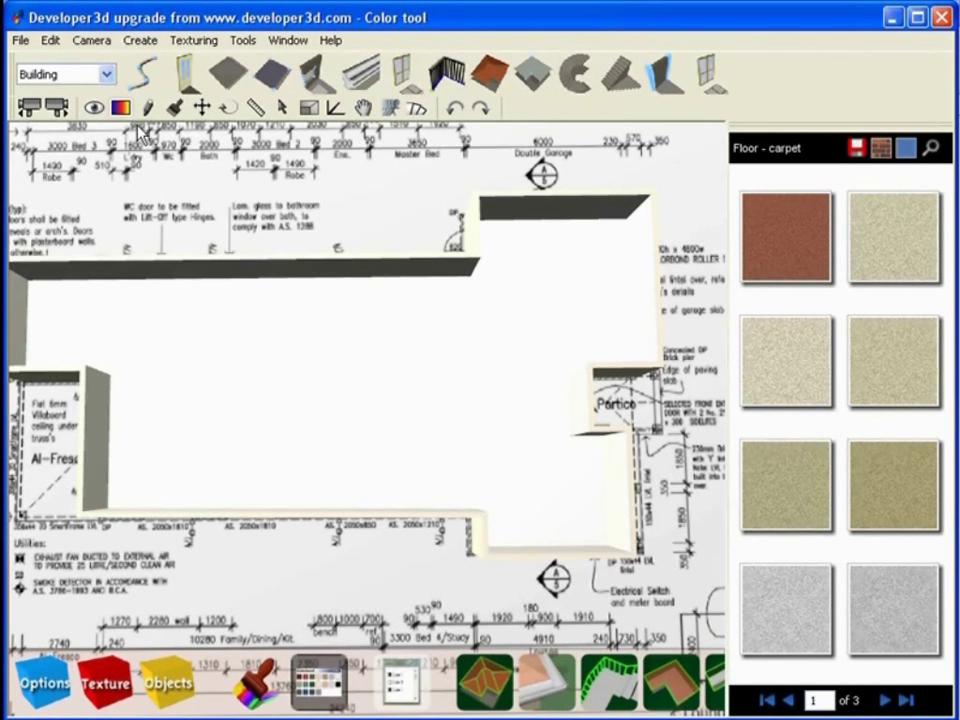
mouse_move(276, 384)
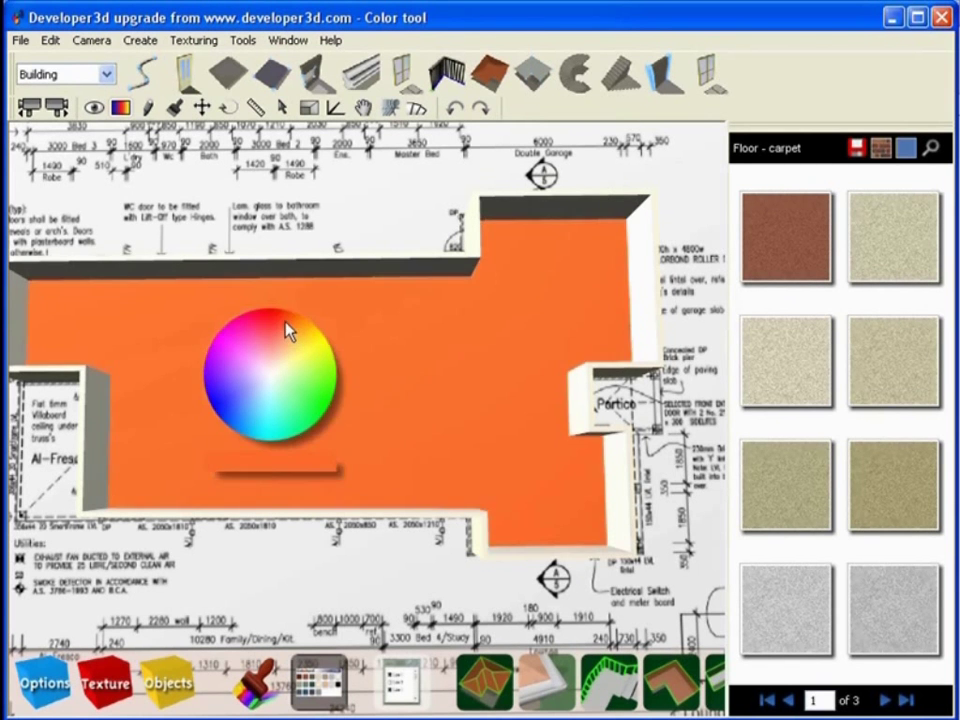
left_click(236, 428)
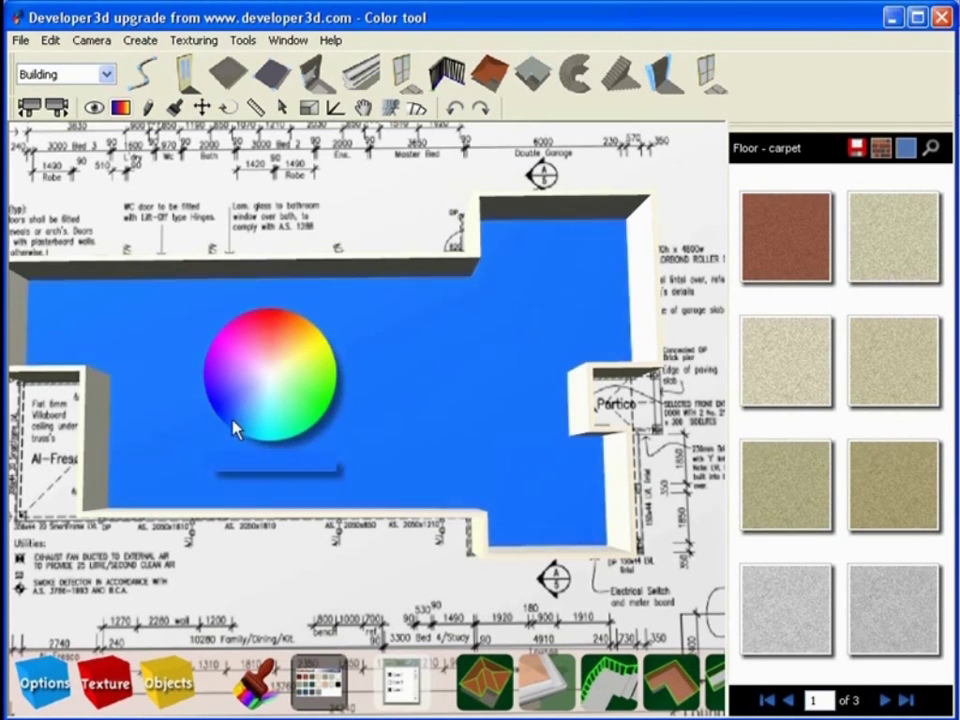
left_click(310, 384)
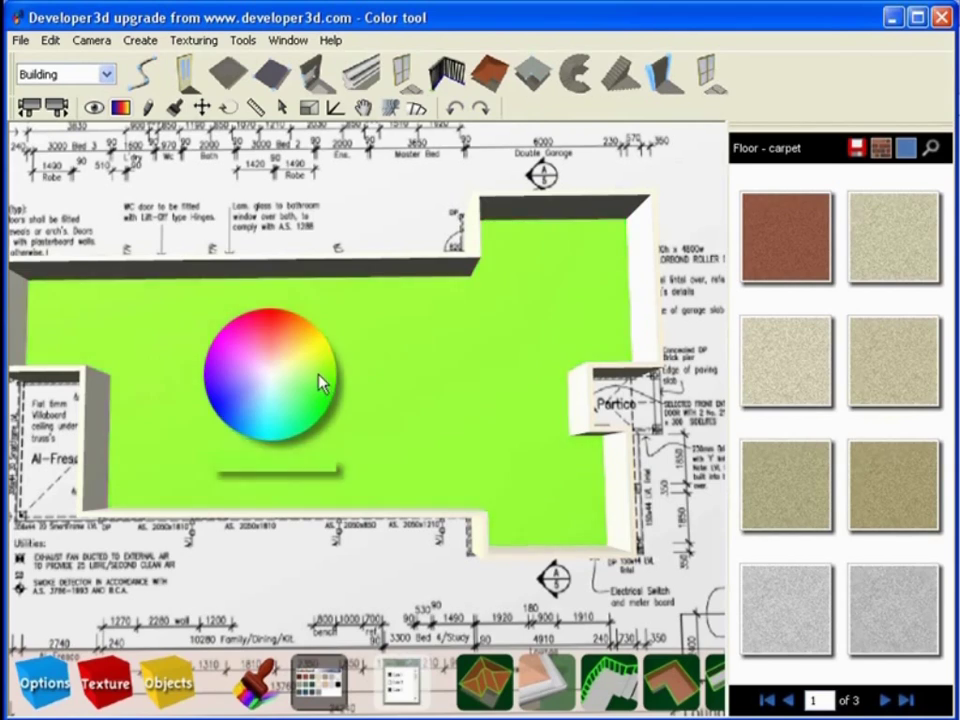
left_click(262, 374)
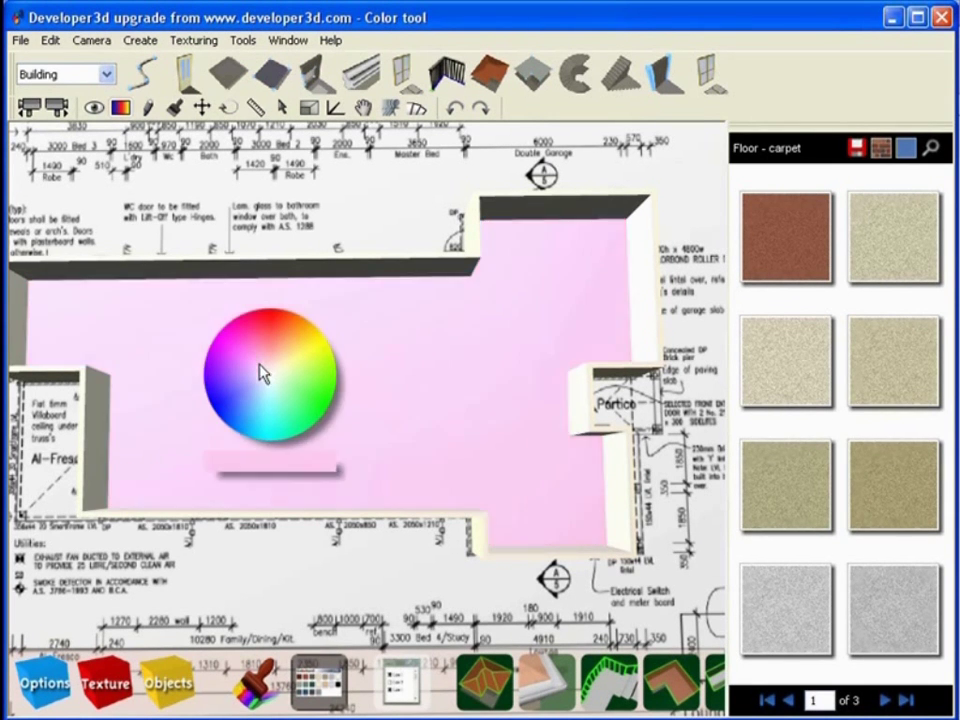
left_click(276, 392)
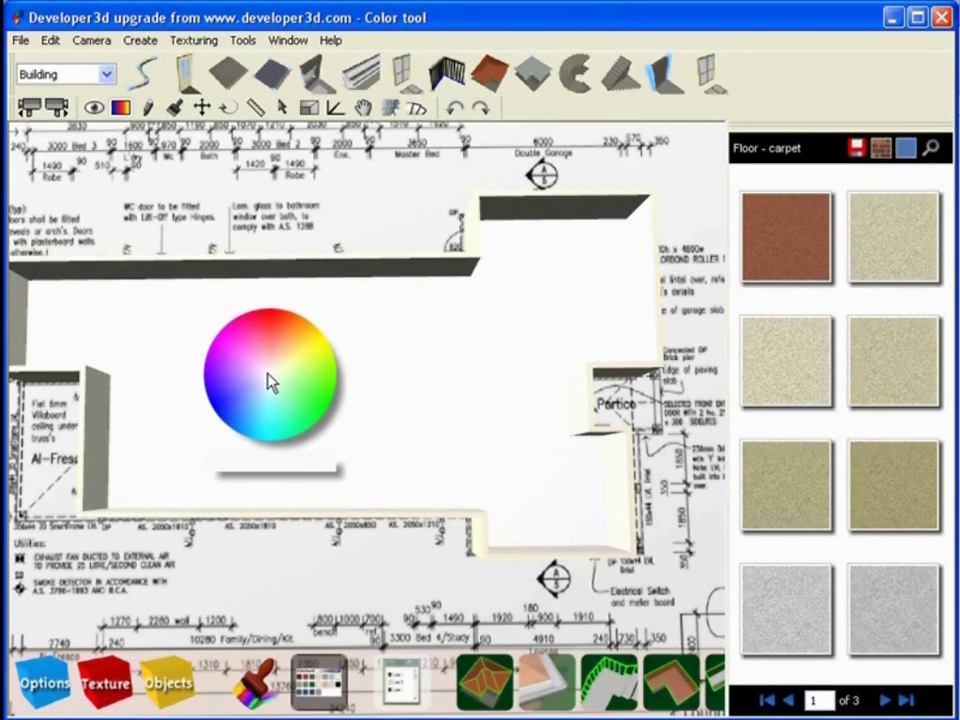
left_click(232, 372)
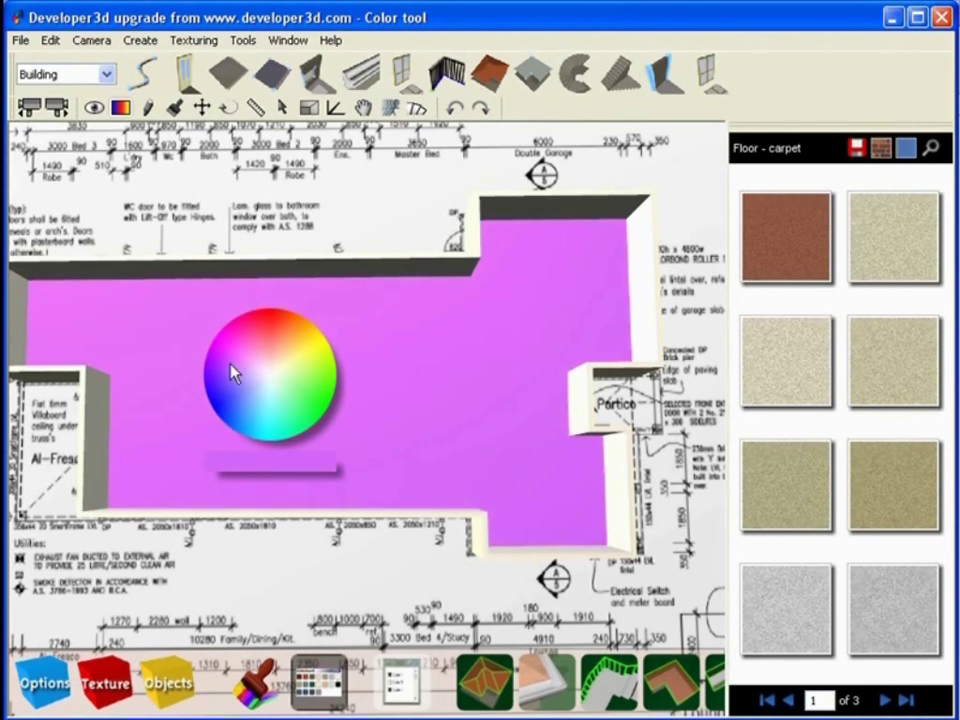
left_click(290, 388)
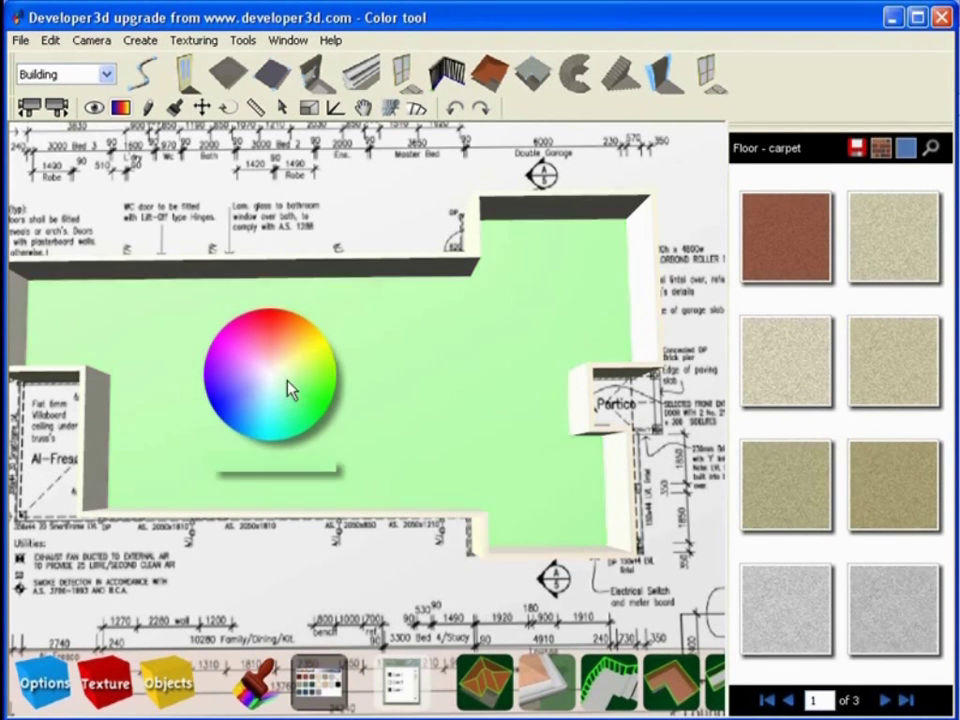
left_click(284, 388)
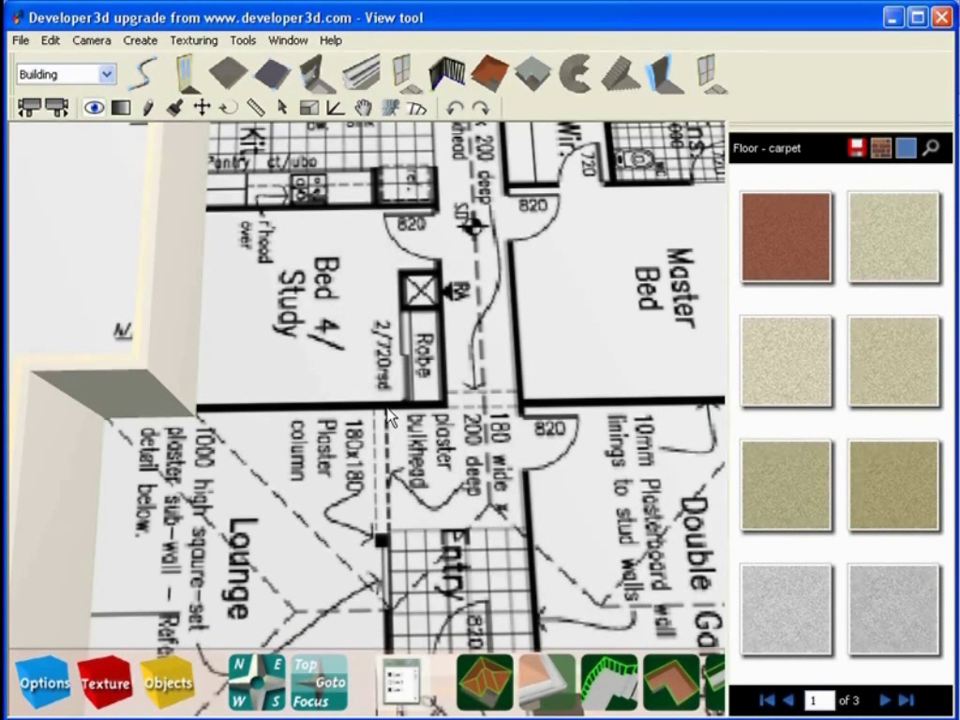
mouse_move(486, 312)
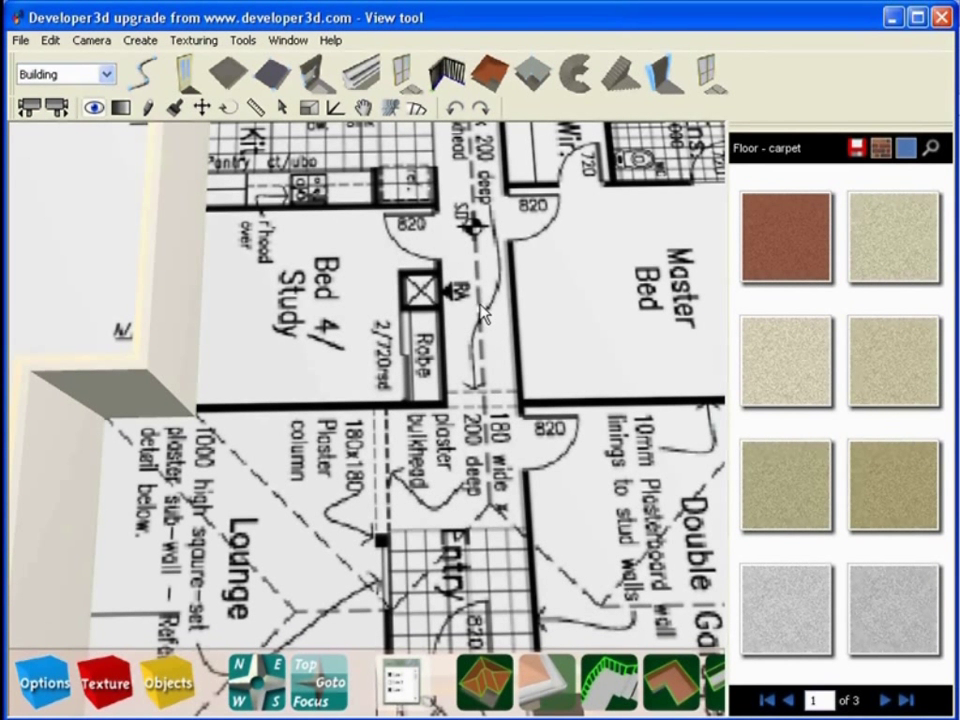
mouse_move(660, 72)
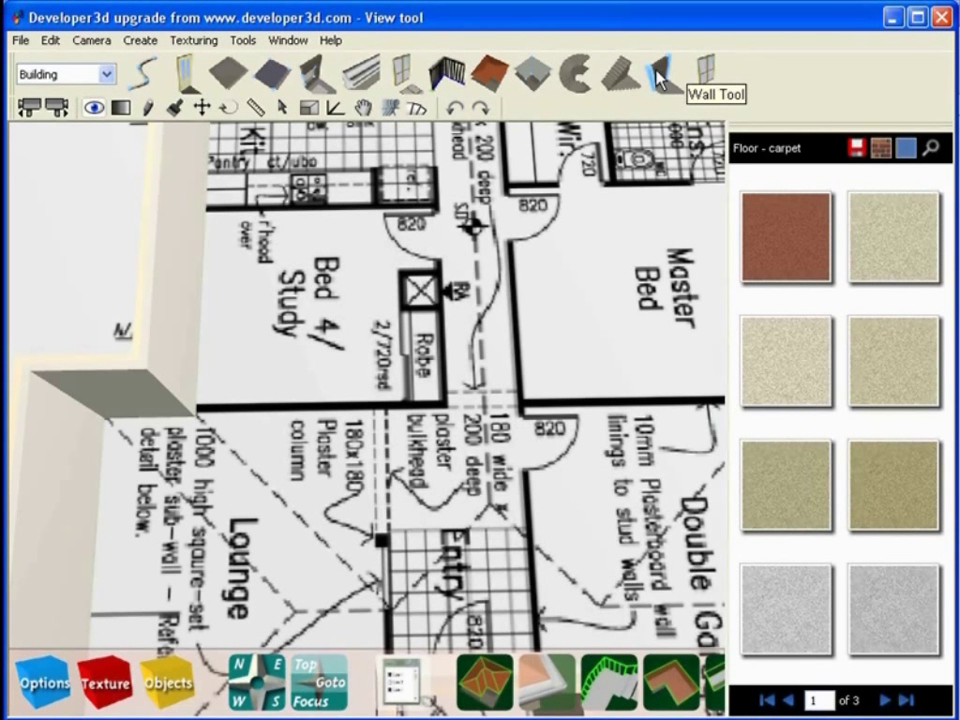
- Draw an interior wall along the plan's wall line beside Bed 4 / Study
left_click(664, 72)
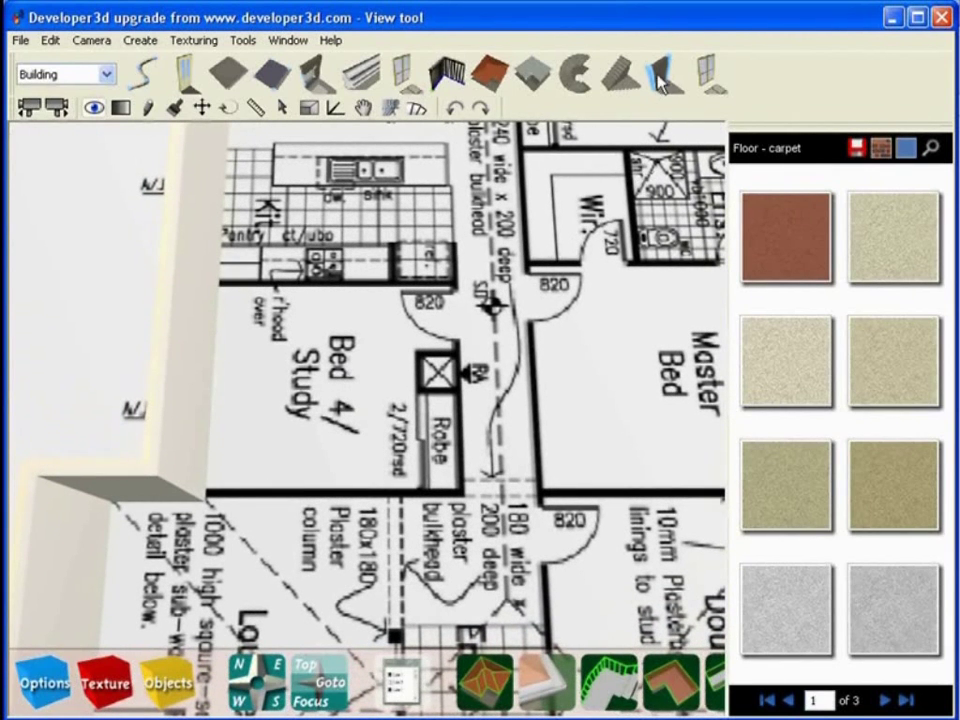
left_click(660, 72)
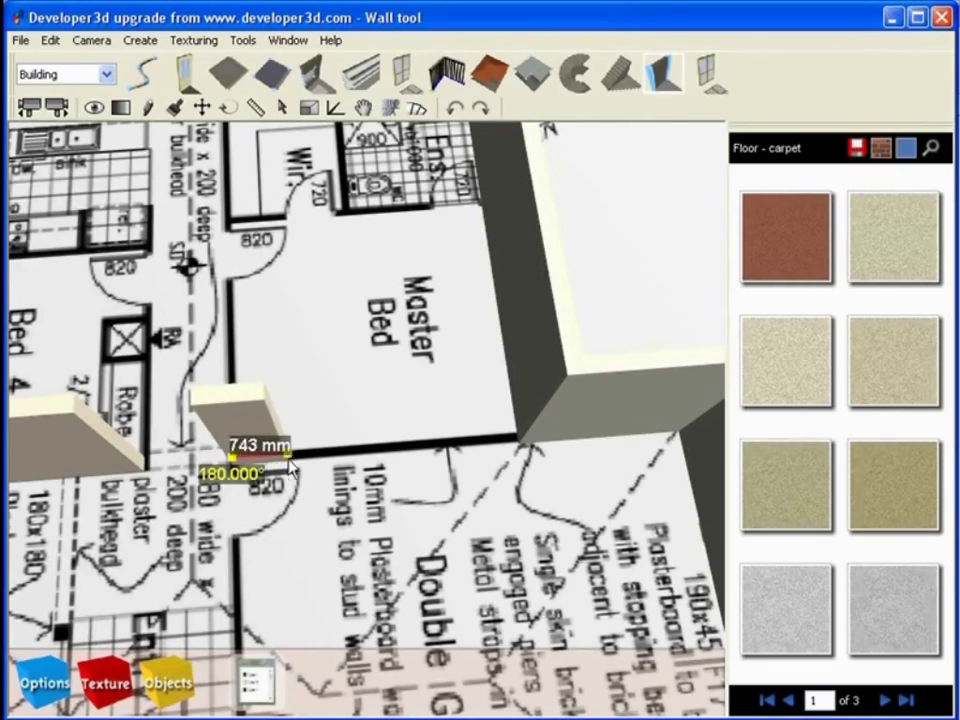
left_click_drag(290, 464, 520, 436)
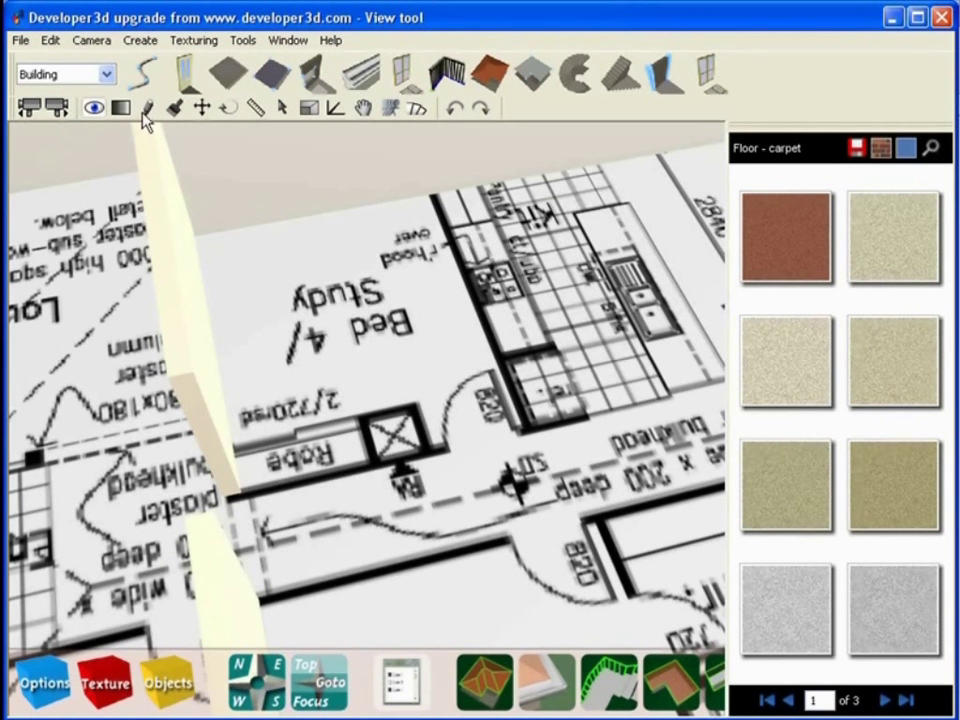
mouse_move(148, 108)
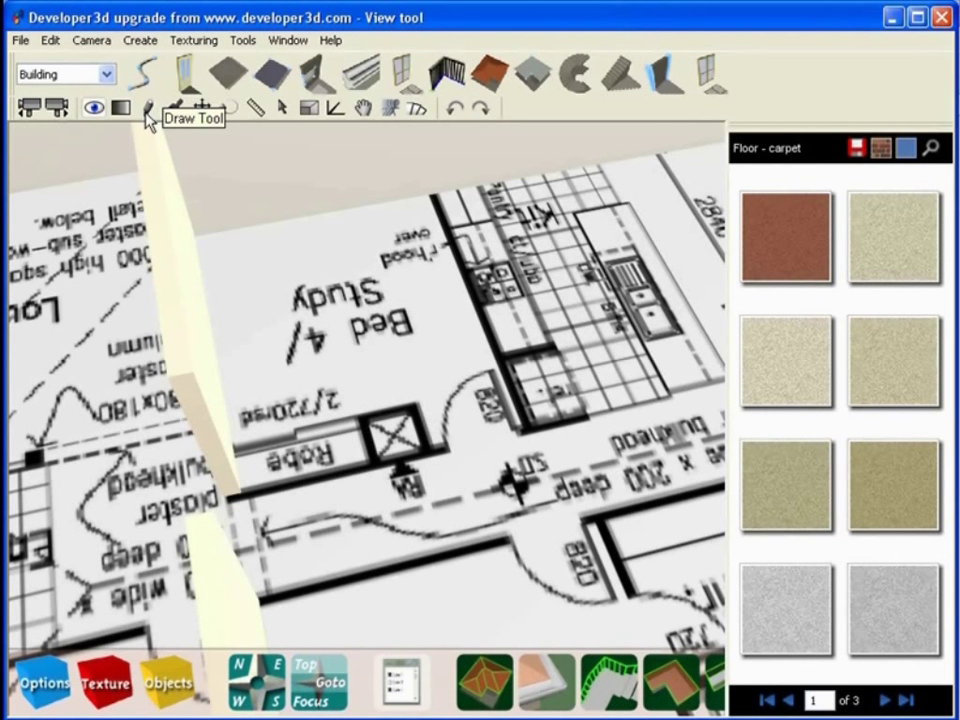
- Draw a further 3671 mm wall section at 90° across the Study and Master Bed area
left_click(148, 108)
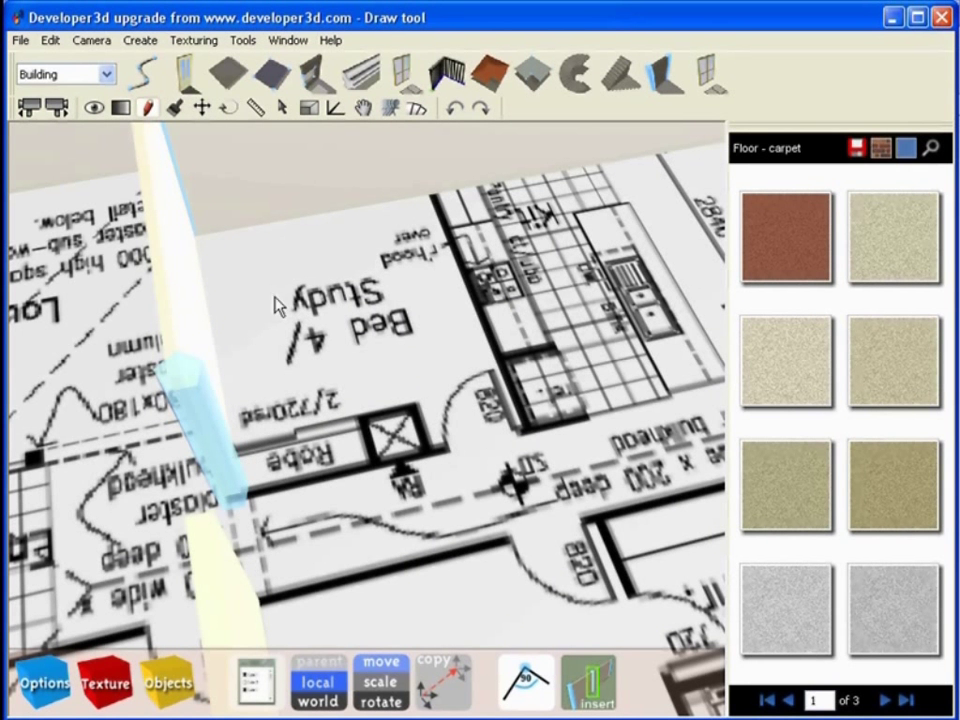
mouse_move(476, 368)
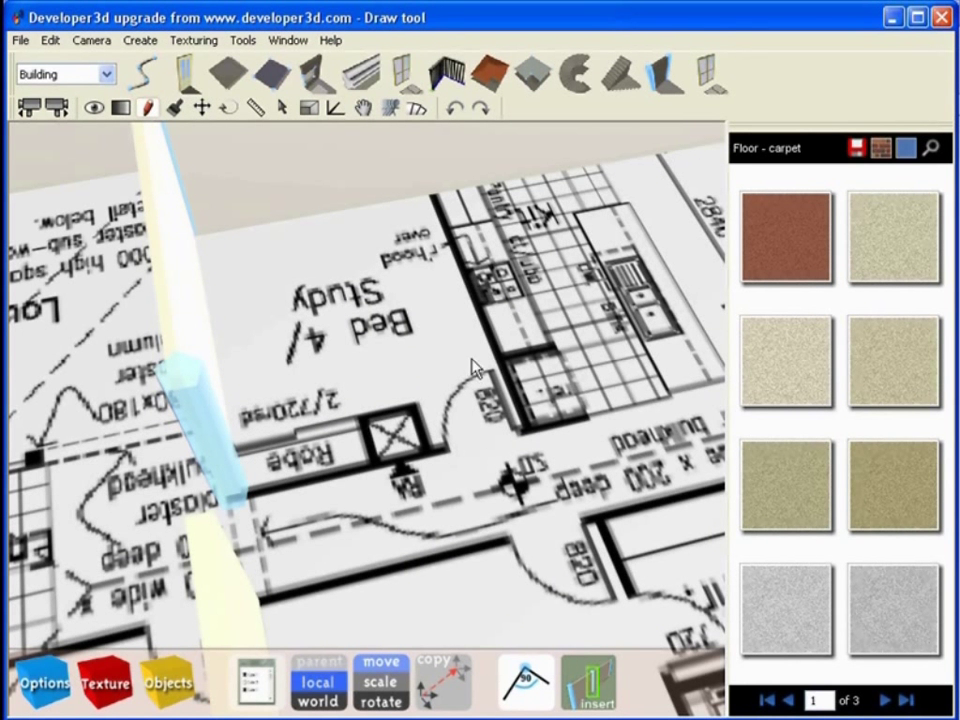
mouse_move(668, 56)
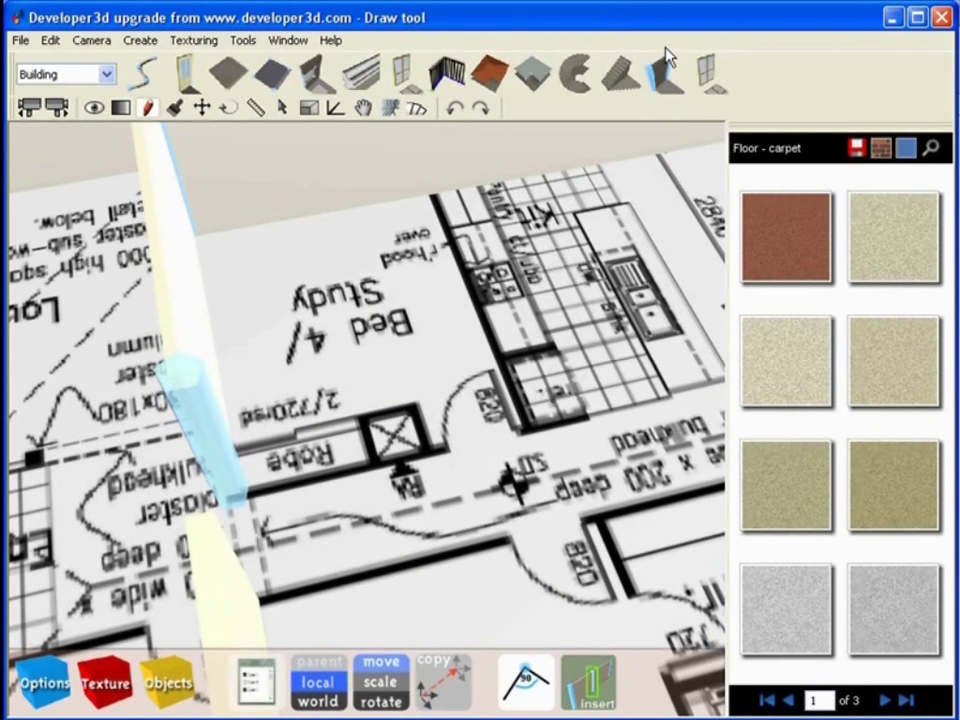
mouse_move(392, 418)
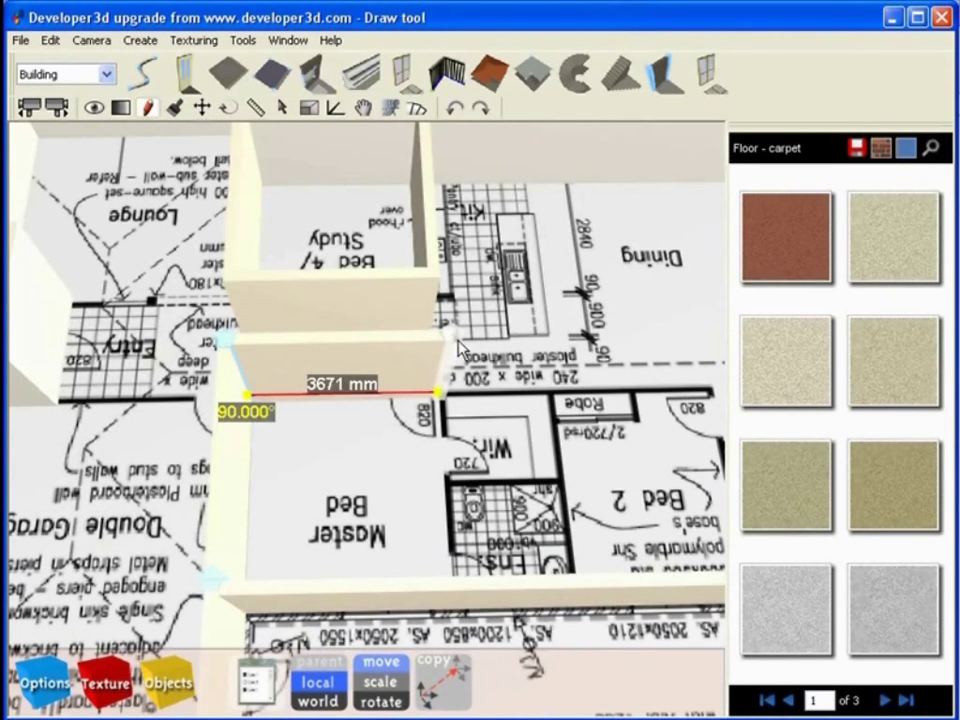
left_click_drag(440, 390, 462, 590)
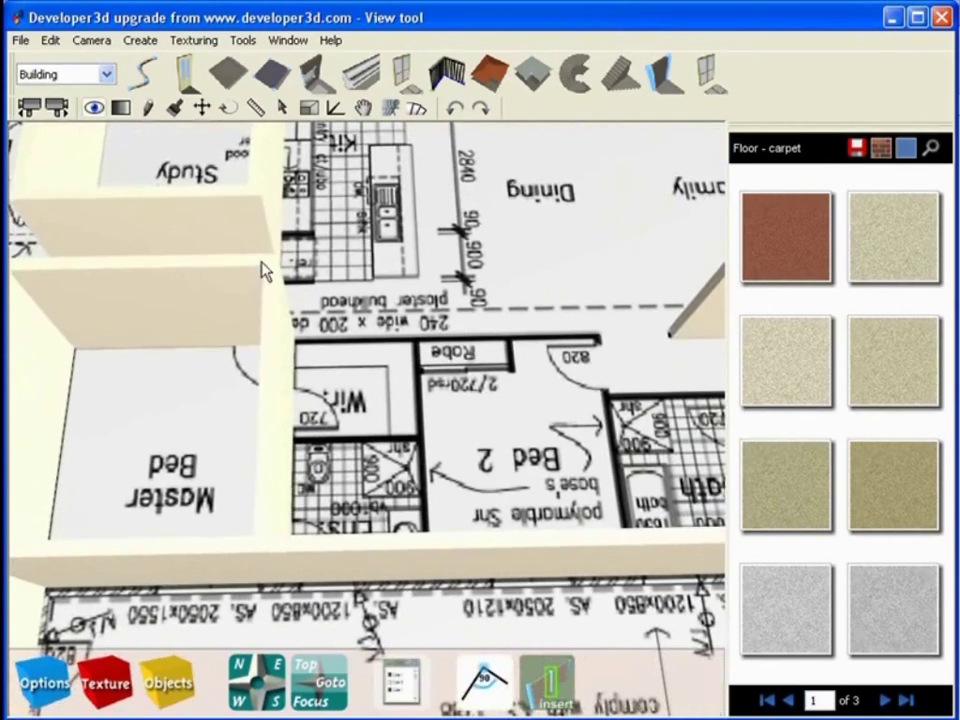
left_click(148, 108)
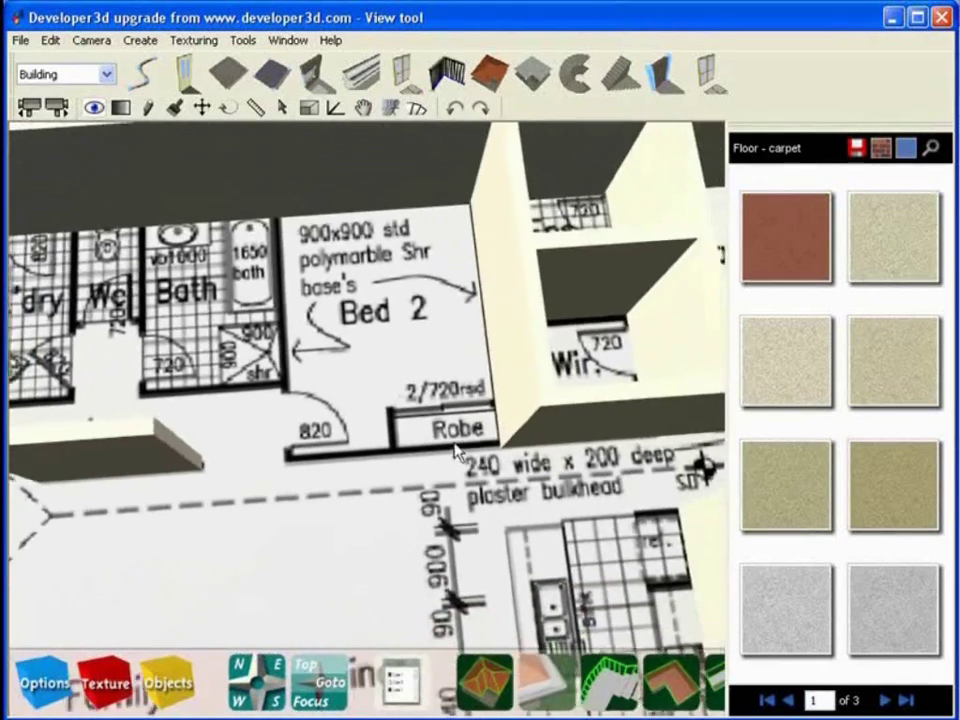
- Show the selected wall's material colour values in its Object Options dialog
left_click(148, 108)
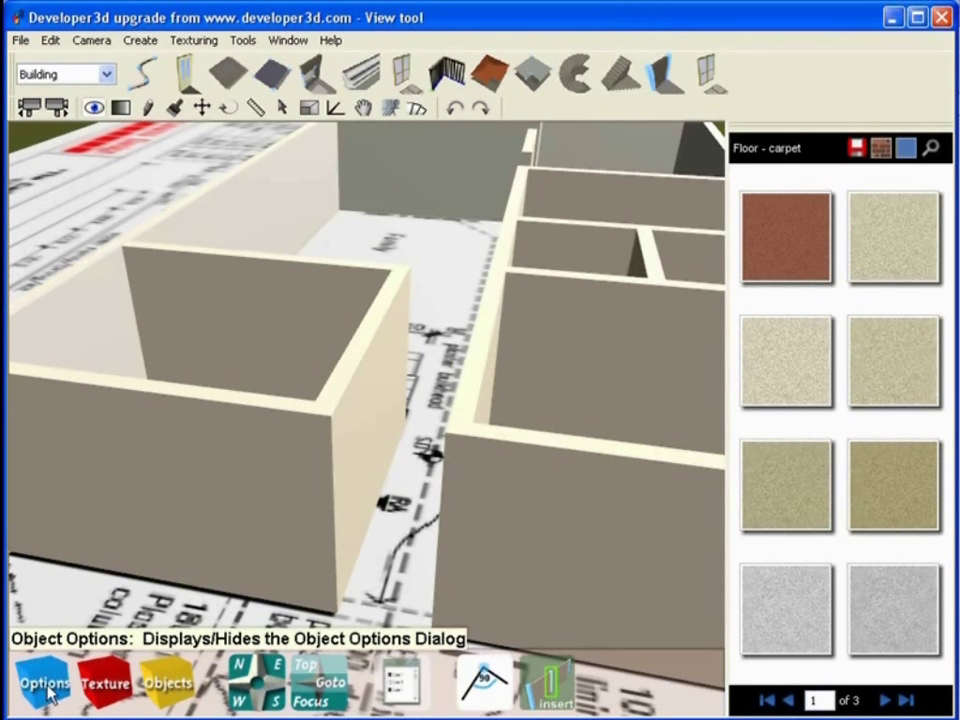
left_click(44, 682)
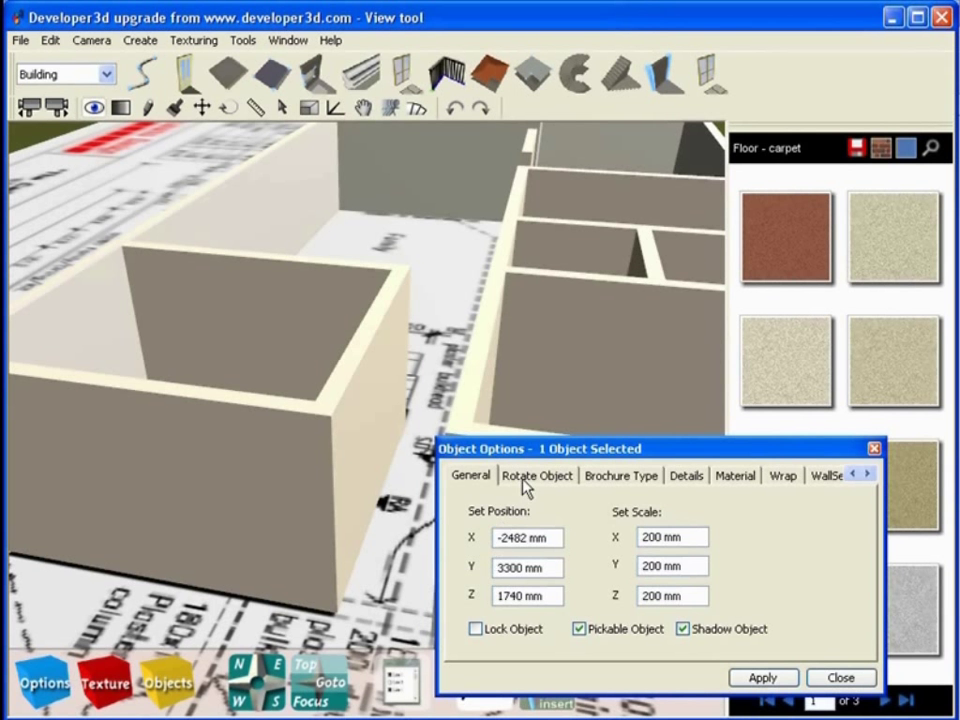
left_click(736, 476)
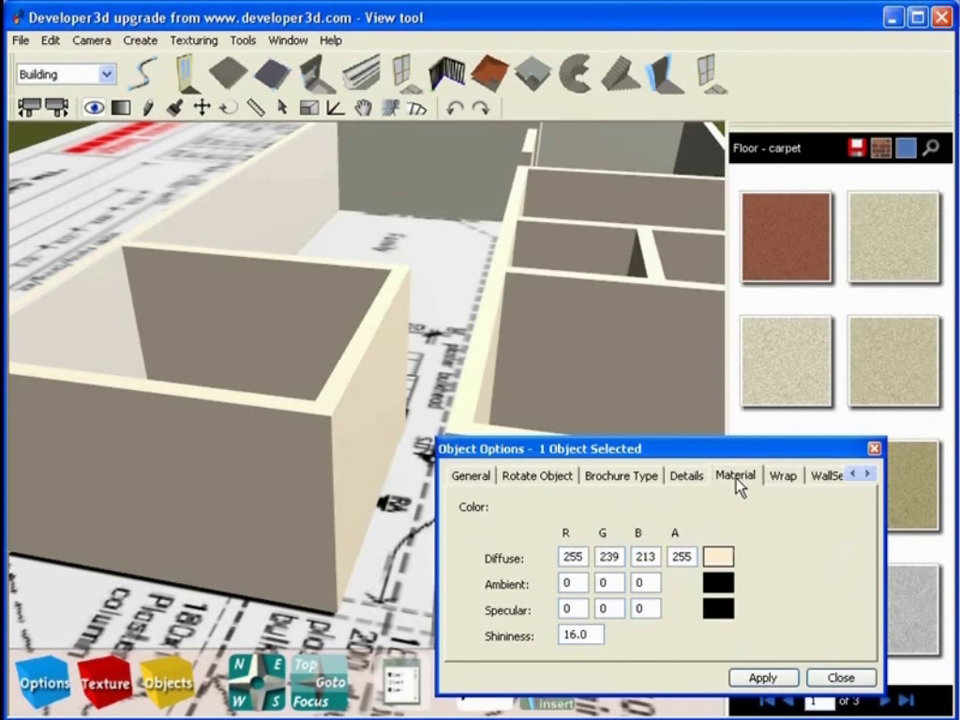